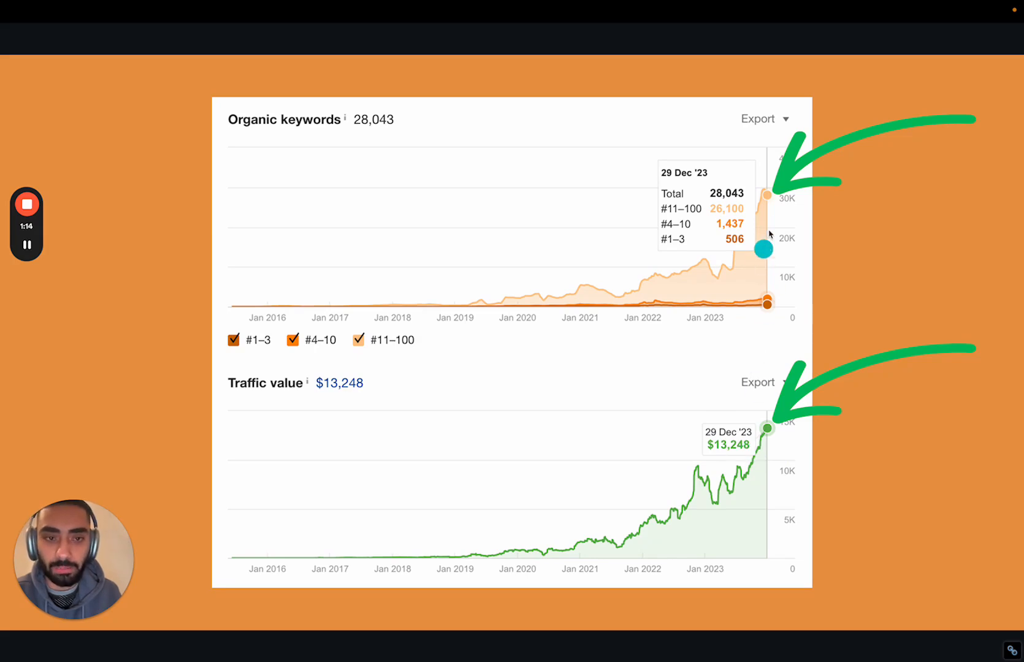
mouse_move(758, 201)
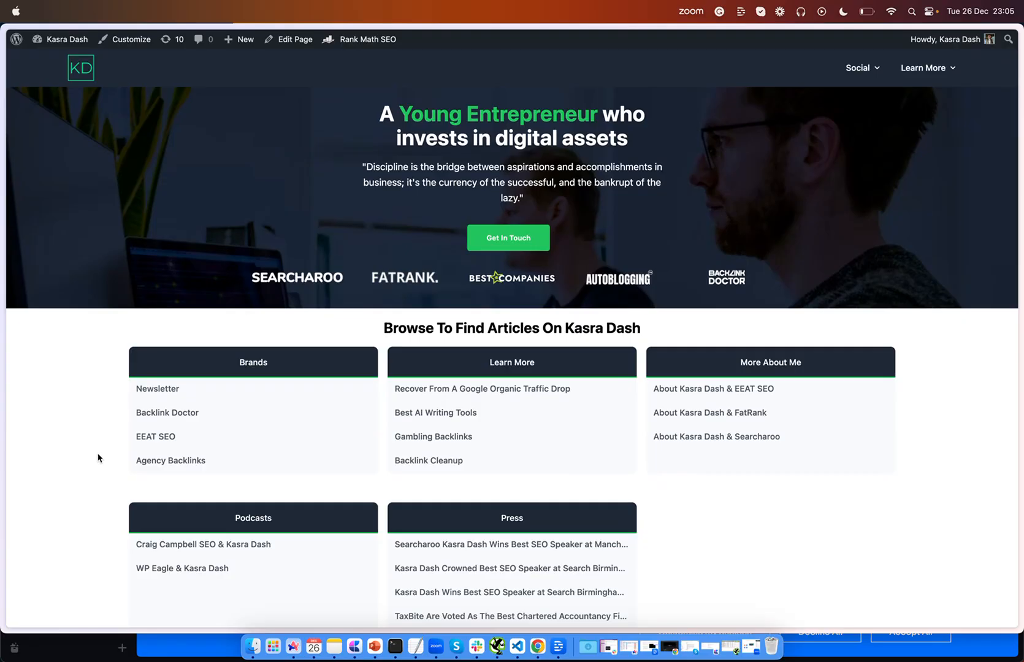
Step: Scroll through the guide's Why Run SEO Tests section
scroll(down, 3)
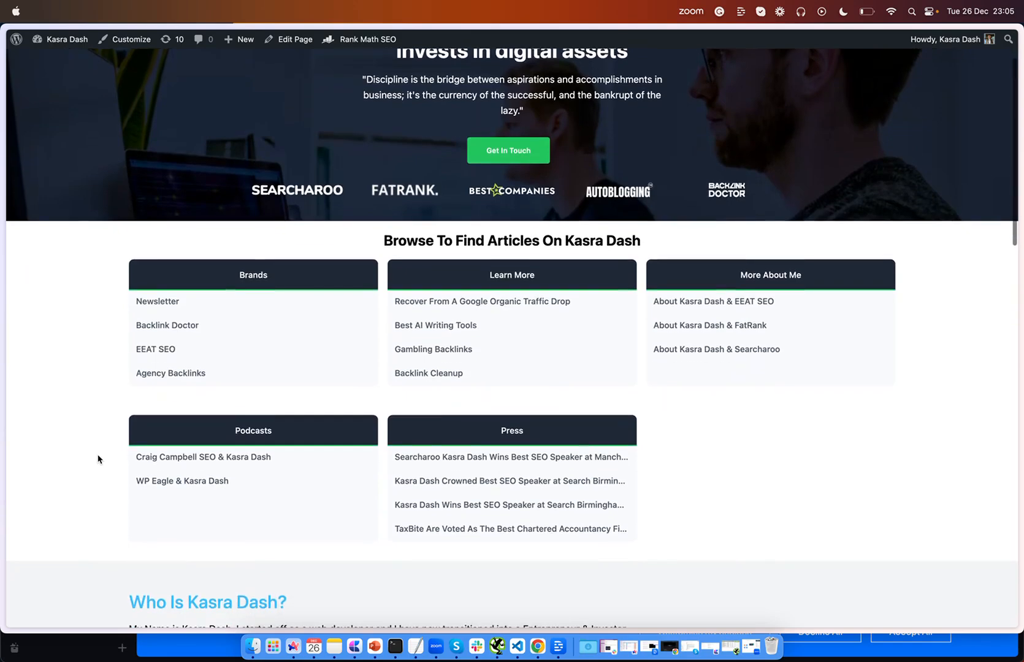
scroll(down, 3)
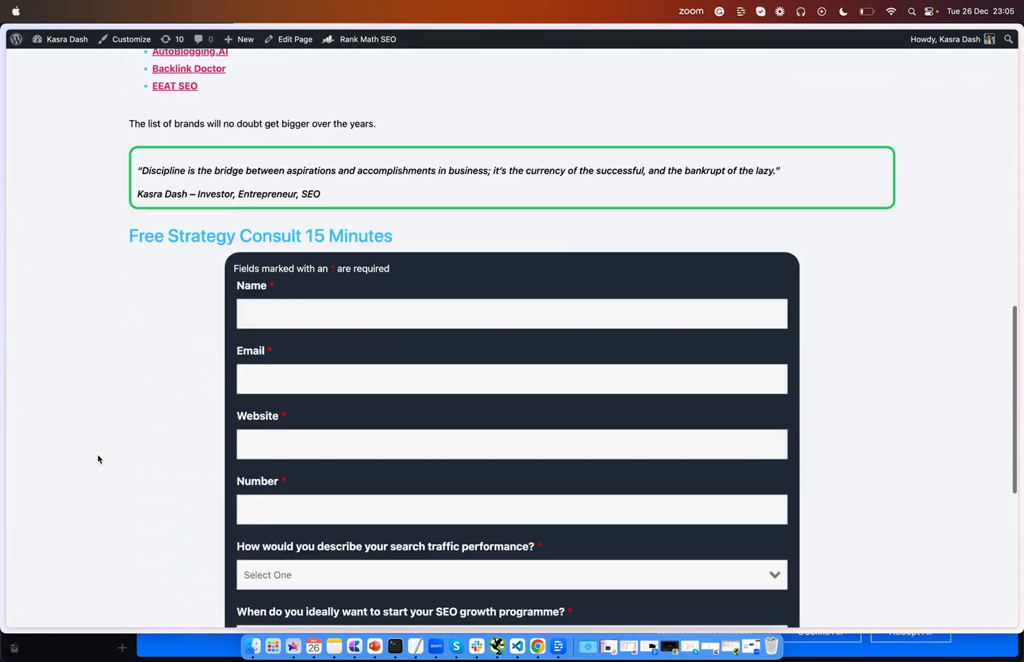
scroll(down, 3)
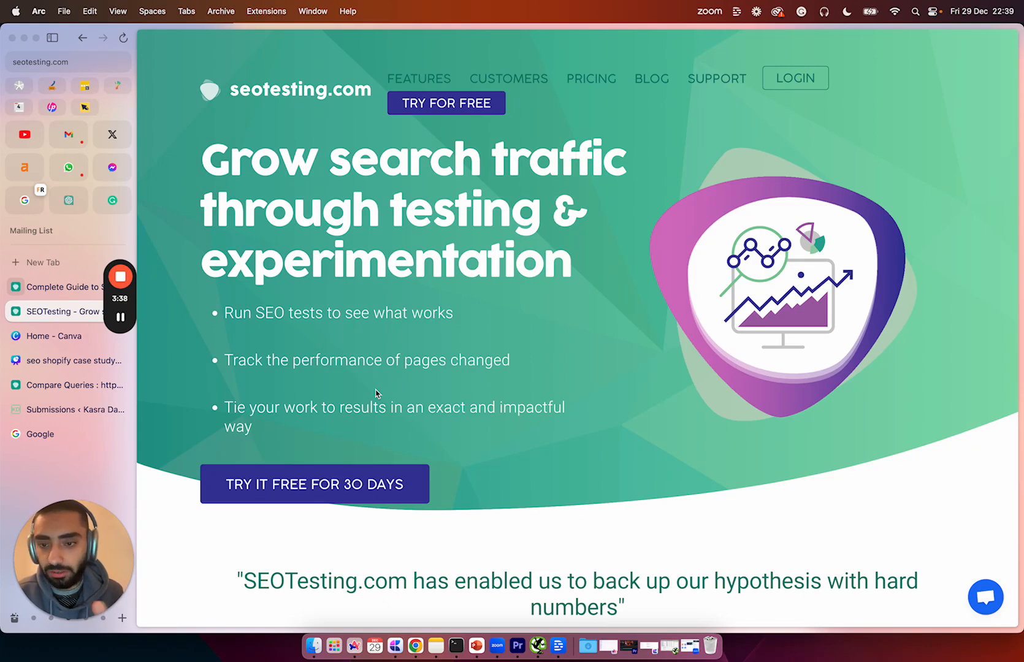
scroll(down, 3)
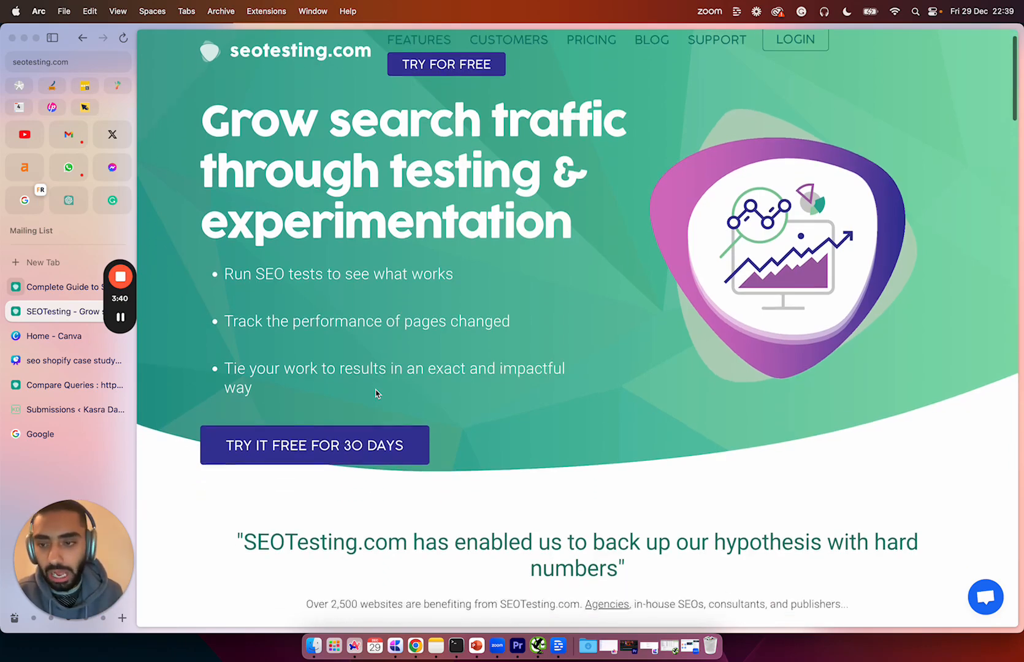
scroll(down, 3)
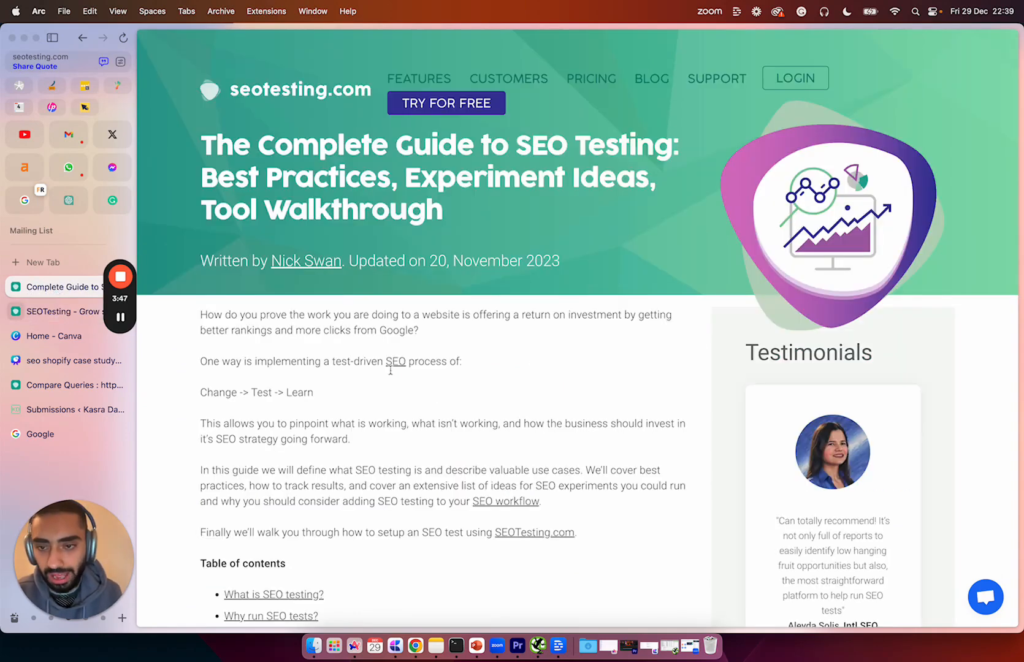
scroll(down, 3)
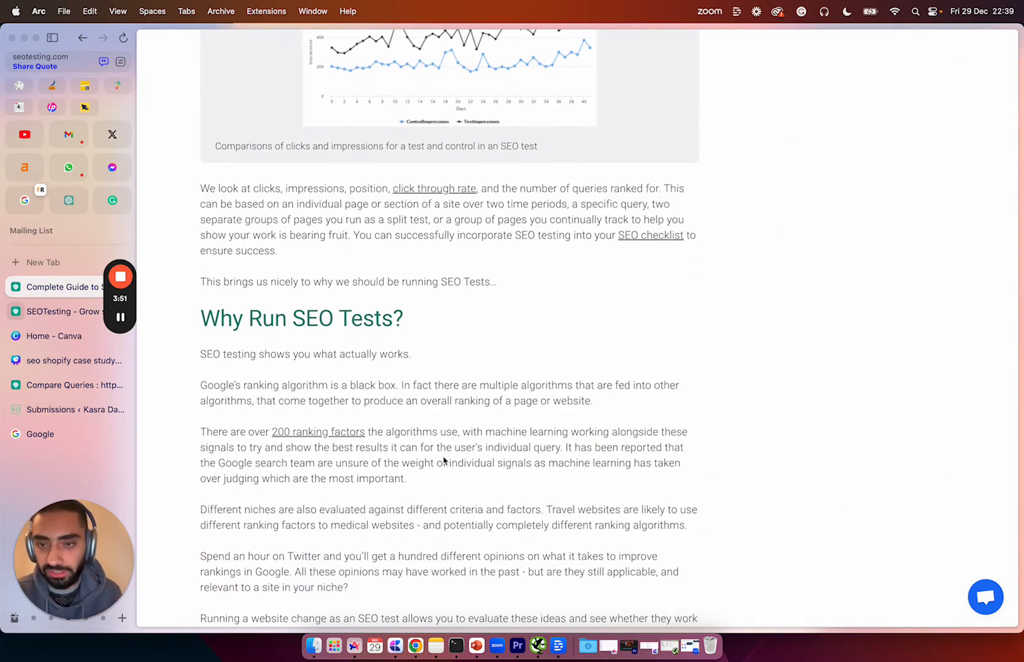
scroll(down, 3)
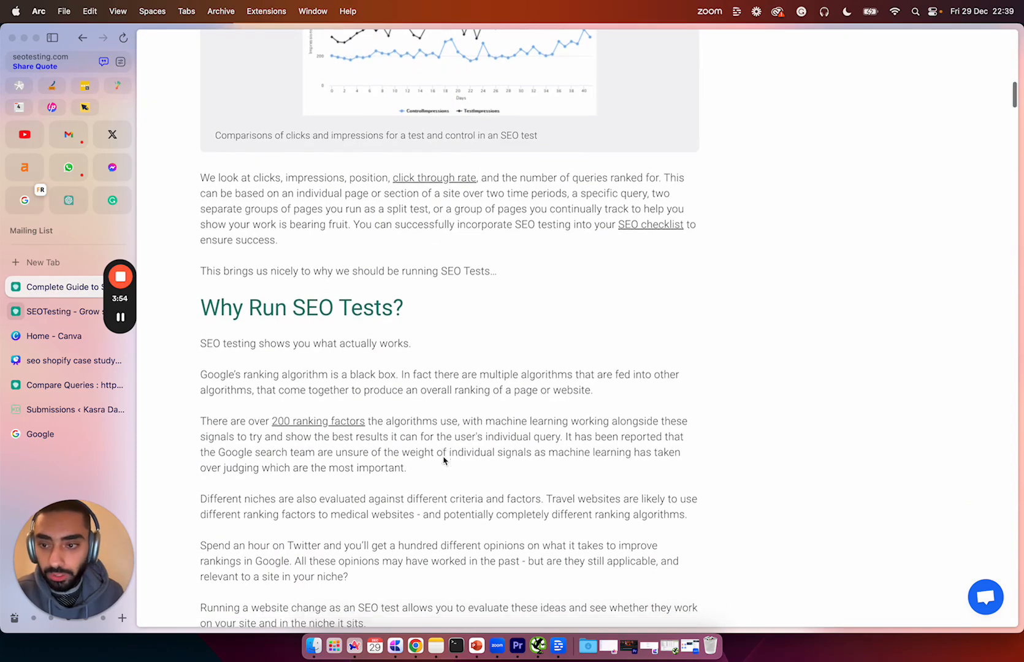
scroll(down, 3)
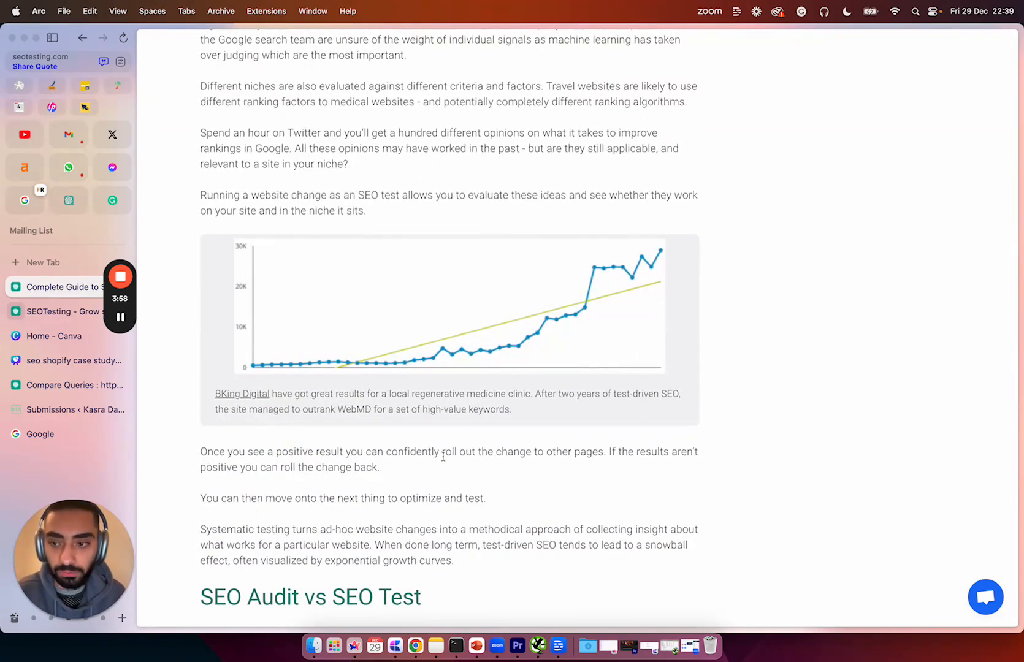
scroll(down, 3)
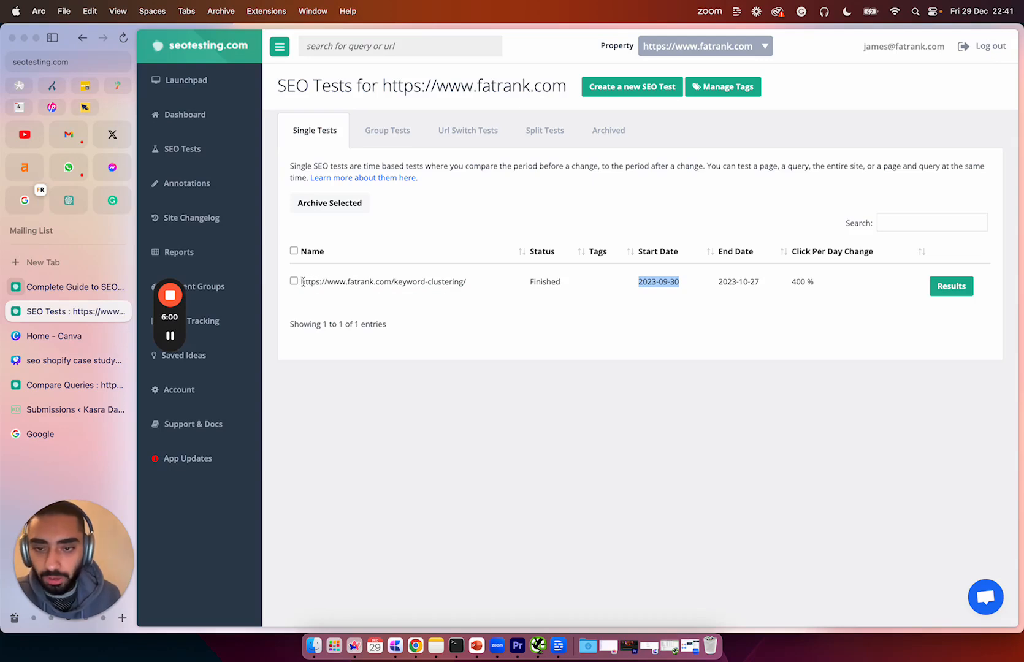
Step: Select the start date of the finished fatrank.com keyword-clustering test
drag(303, 281, 450, 282)
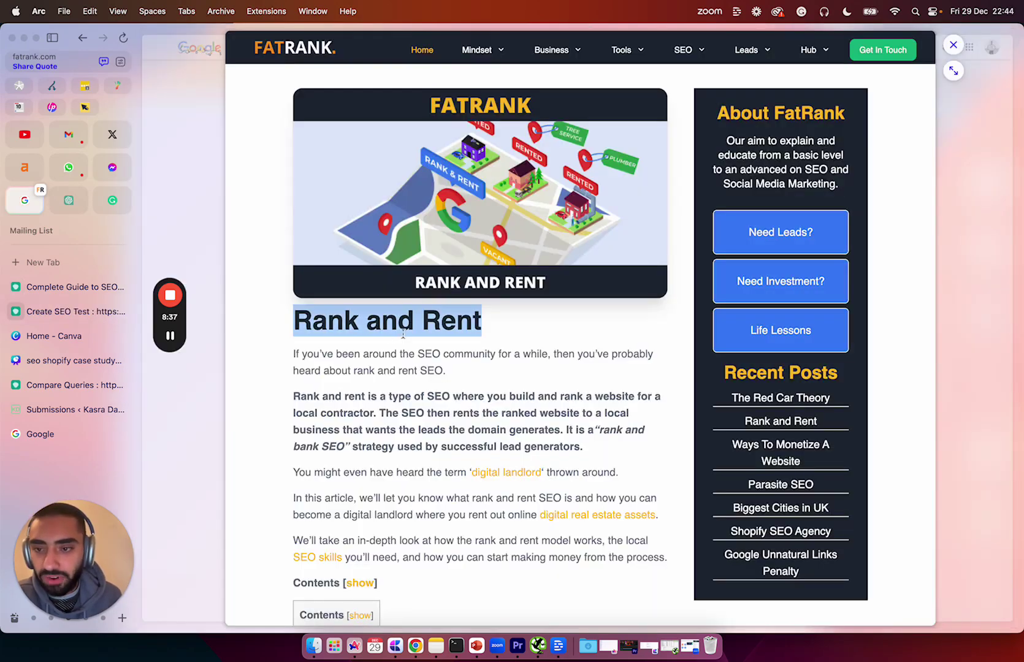
mouse_move(268, 183)
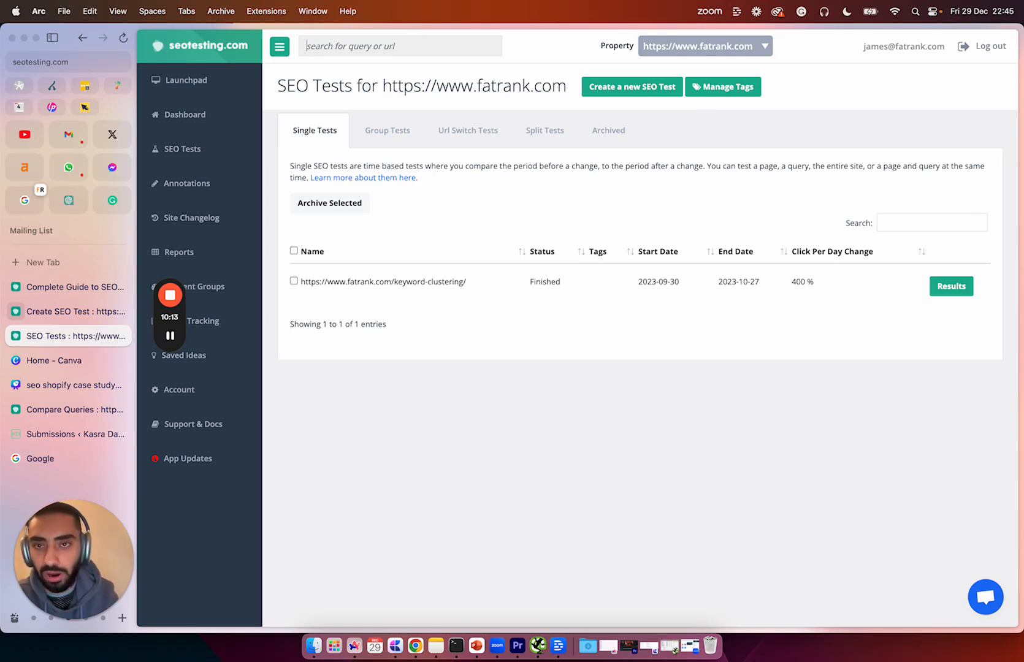
text(https://www.fatrank.com/rank-and-rent)
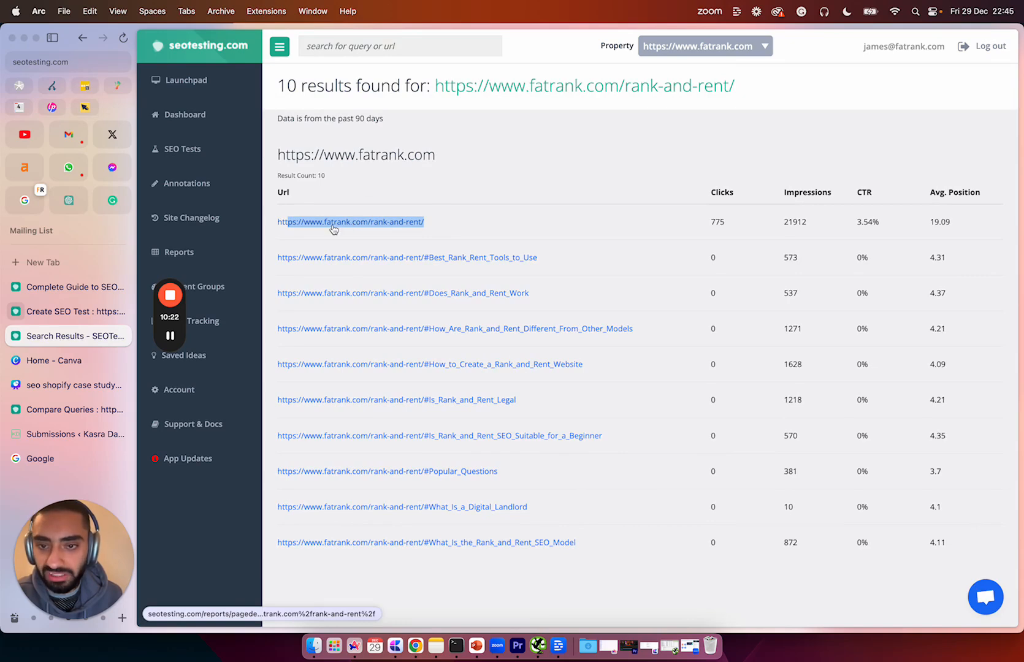
click(334, 222)
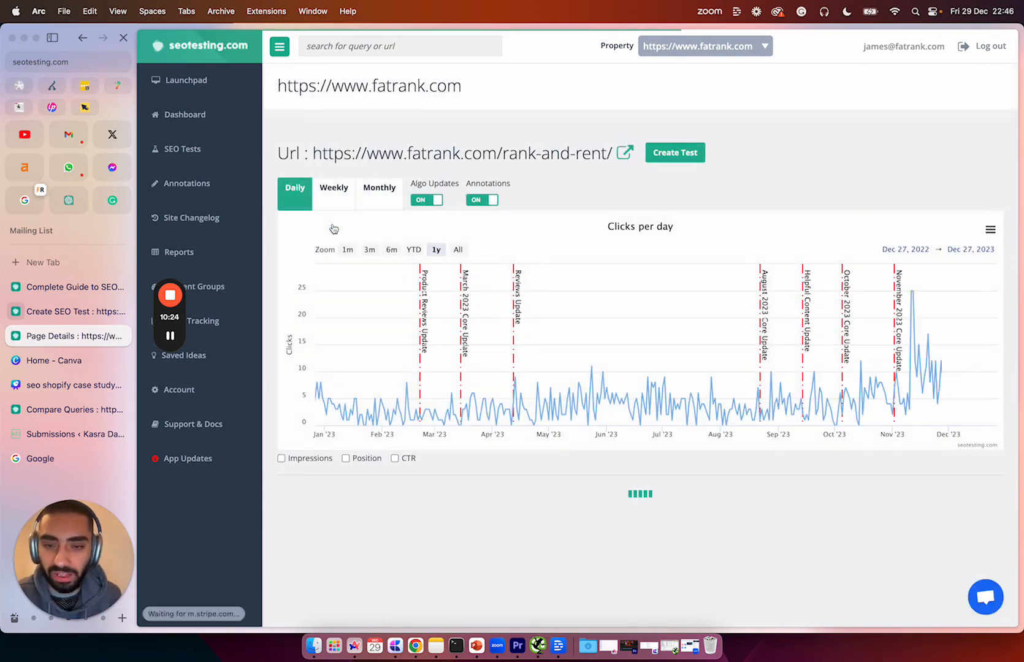
scroll(down, 3)
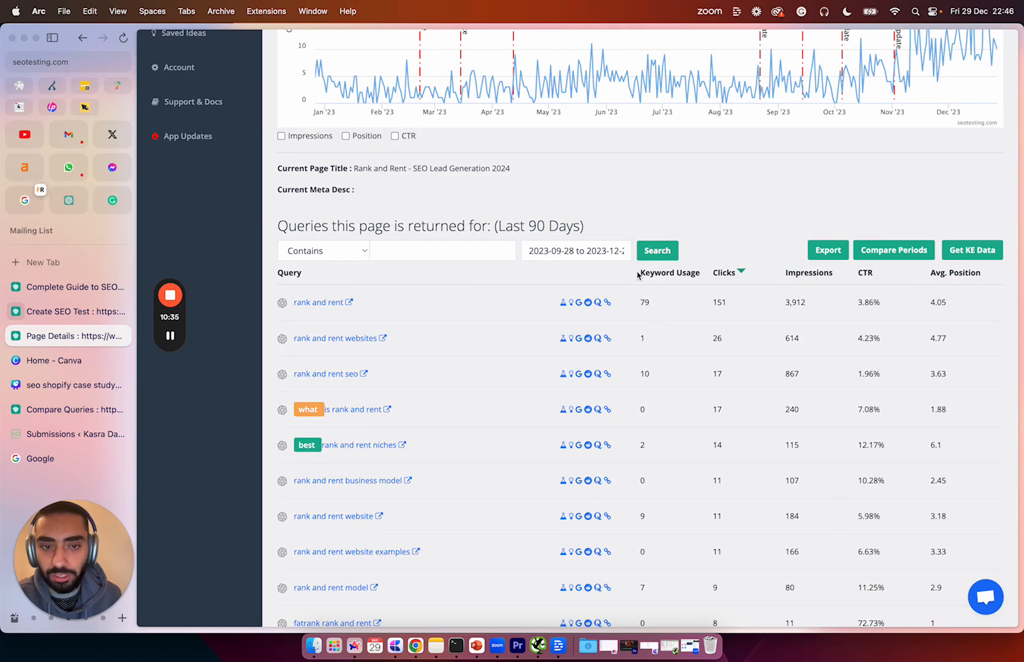
double_click(669, 273)
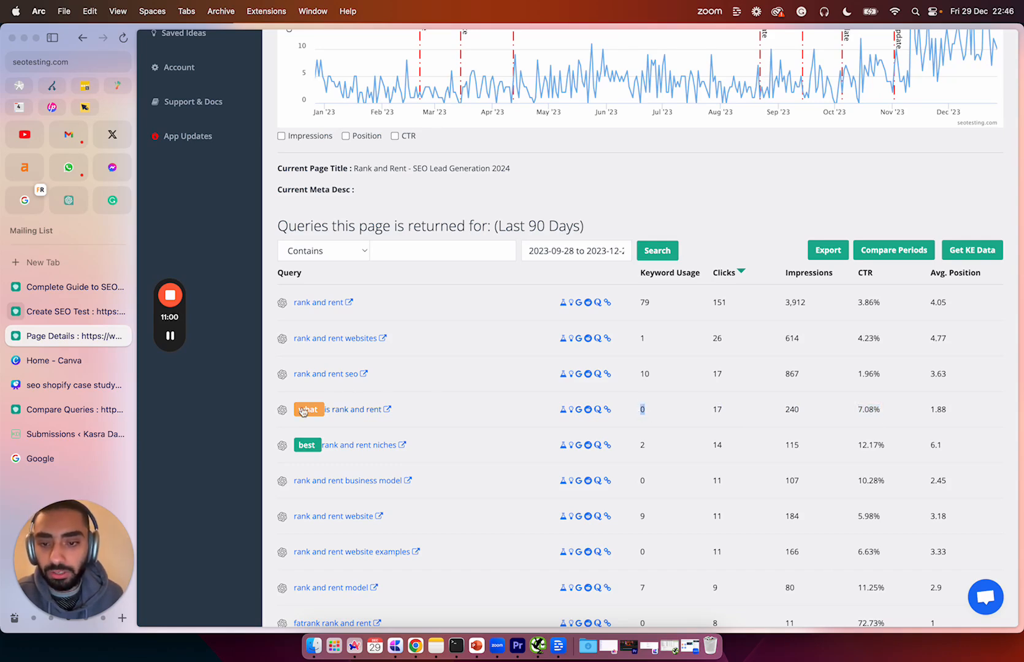
mouse_move(377, 410)
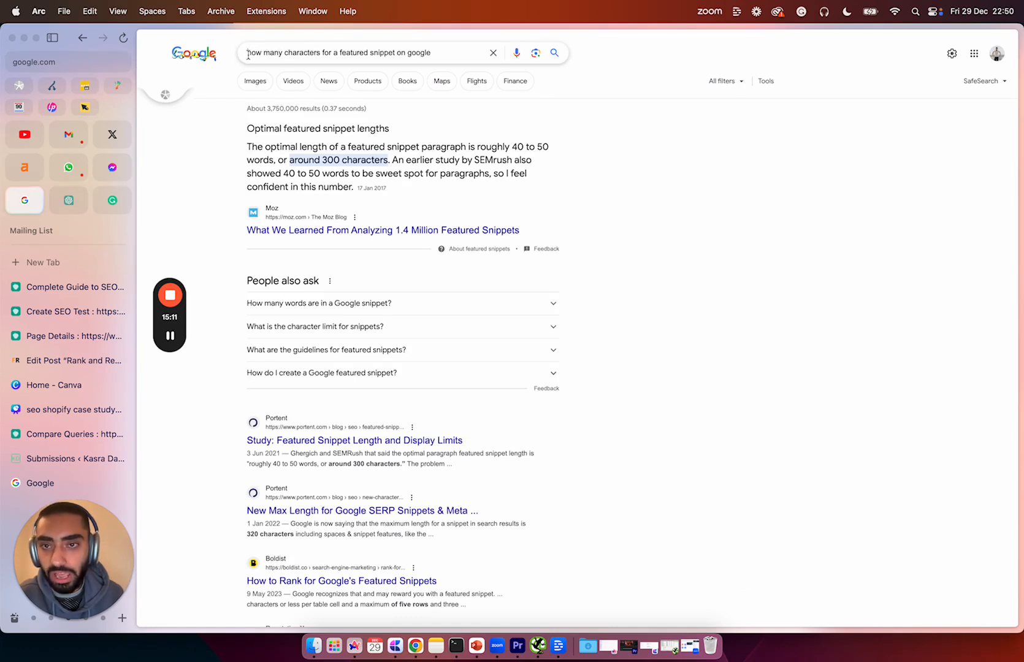
Step: Search Google for how many characters a featured snippet should be
click(377, 52)
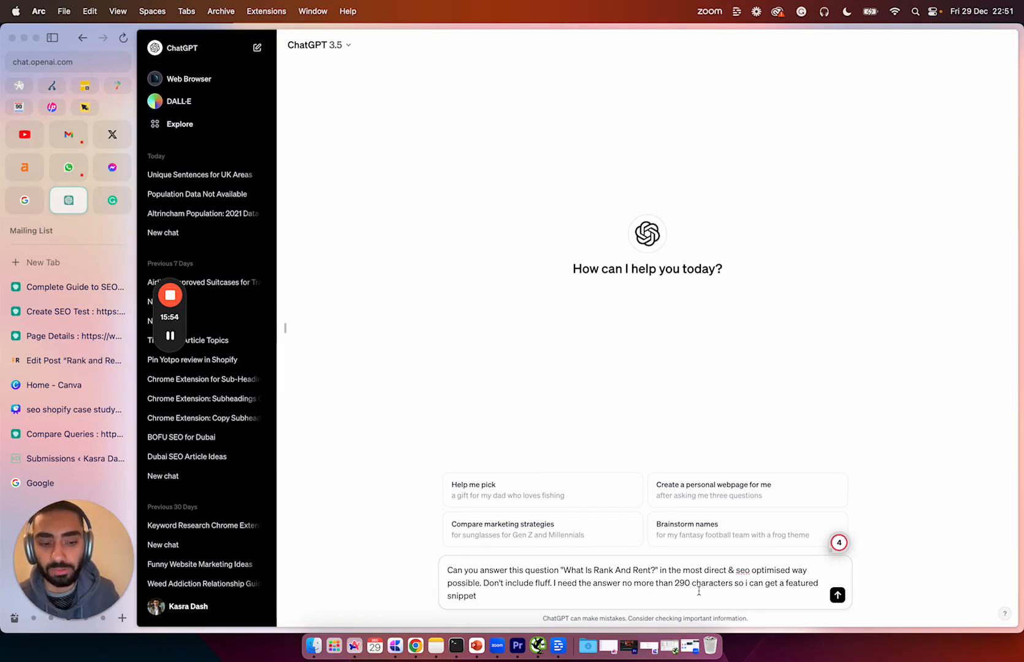
Step: Submit the sub-290-character rank and rent prompt and select ChatGPT's definition
click(836, 595)
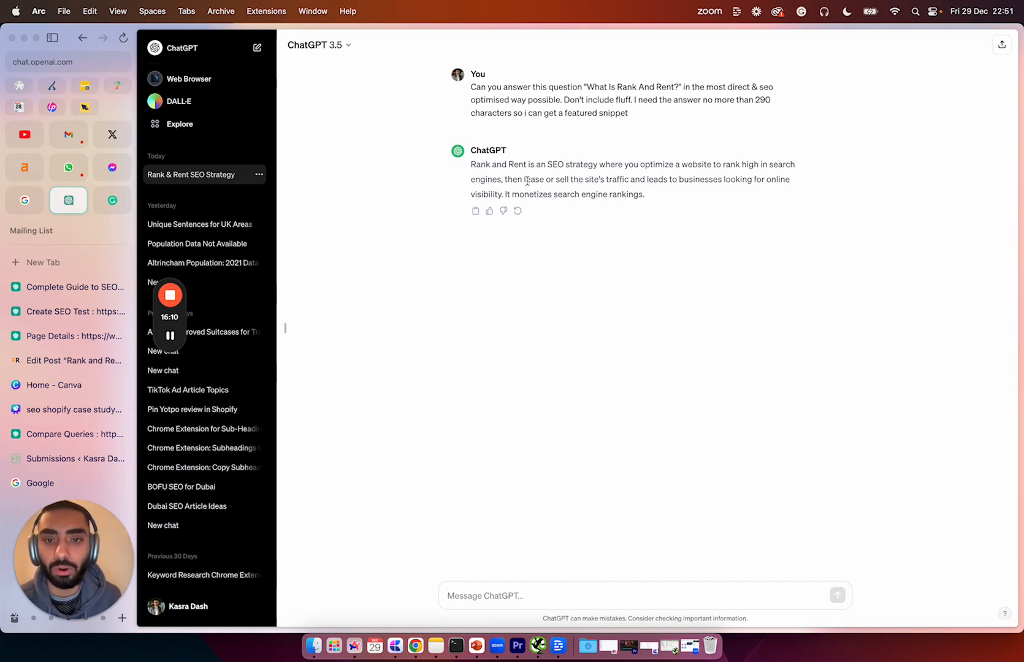
drag(471, 163, 644, 194)
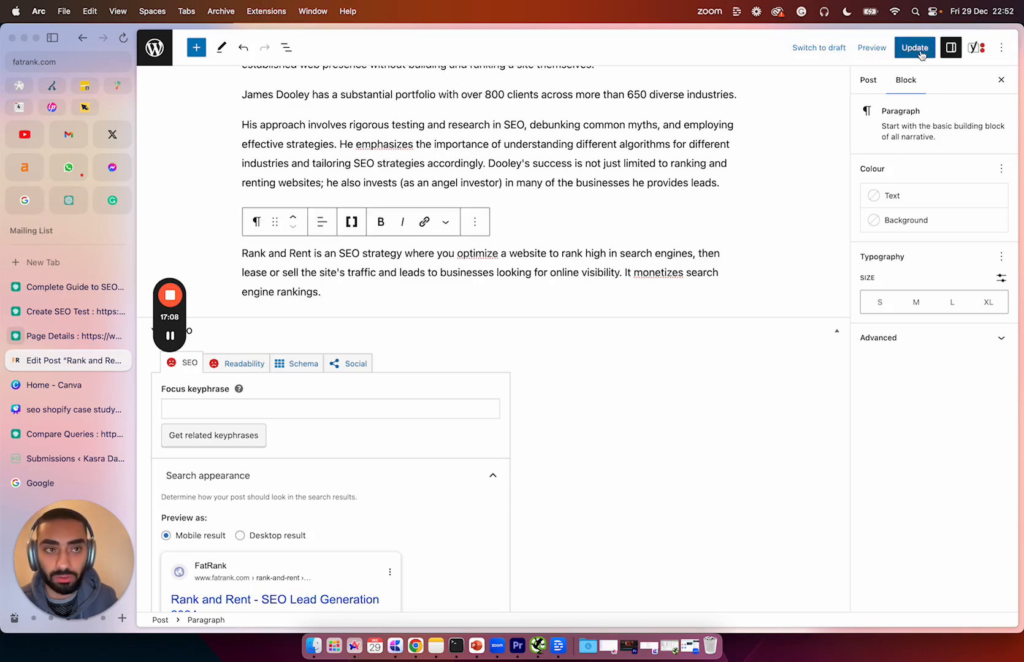
Step: Update the Rank and Rent post and return to the page's query report
click(915, 48)
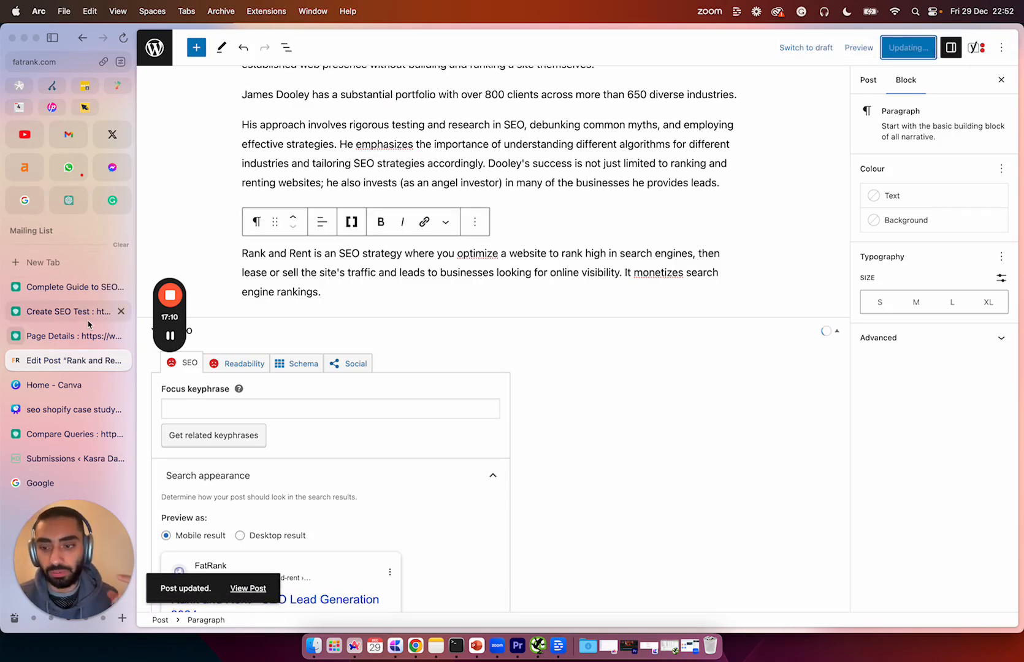
click(74, 336)
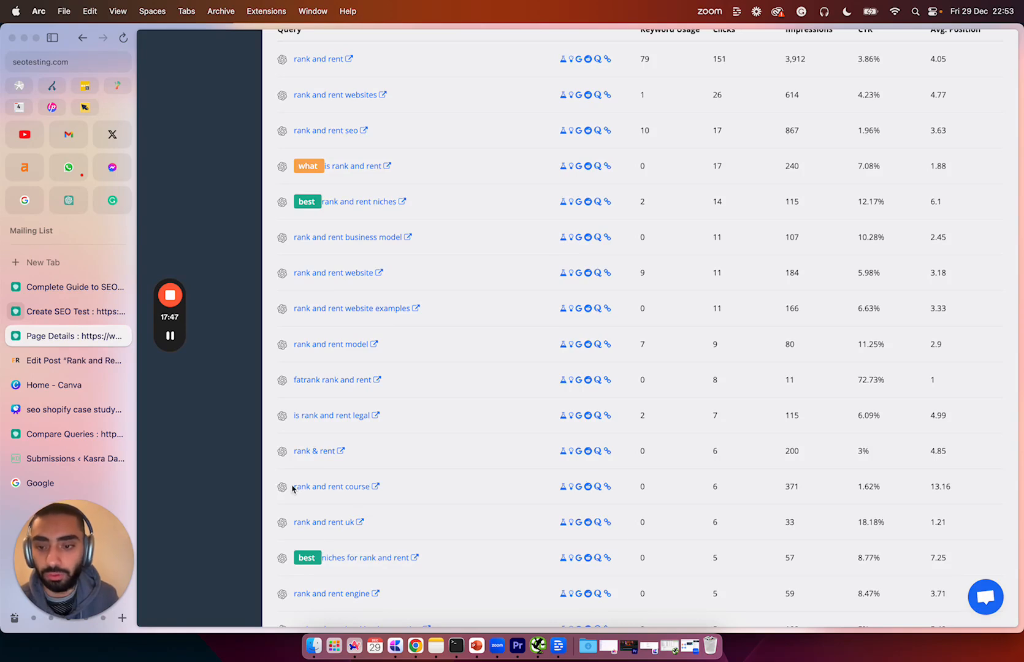
mouse_move(285, 486)
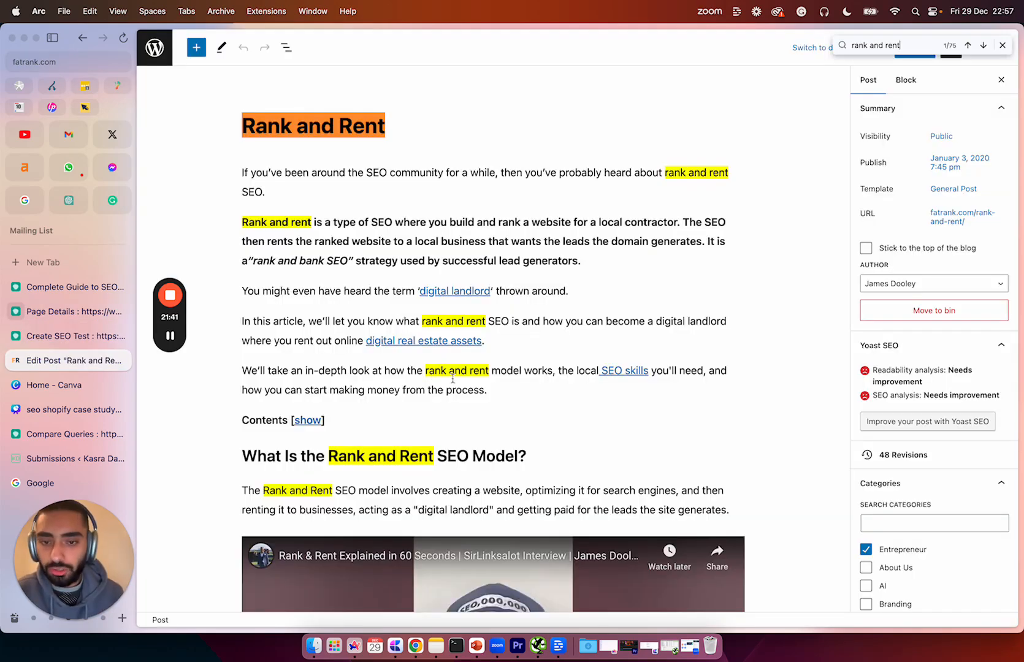
Step: Change 'rank and rent model' to 'rank & rent model' in the intro and update the post
click(456, 371)
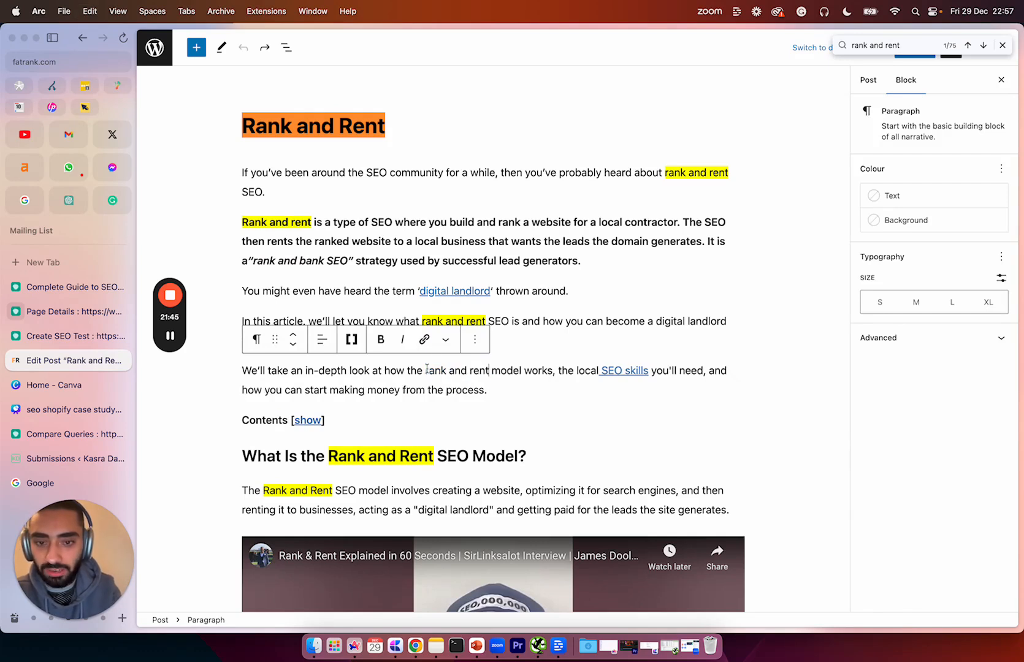
double_click(456, 370)
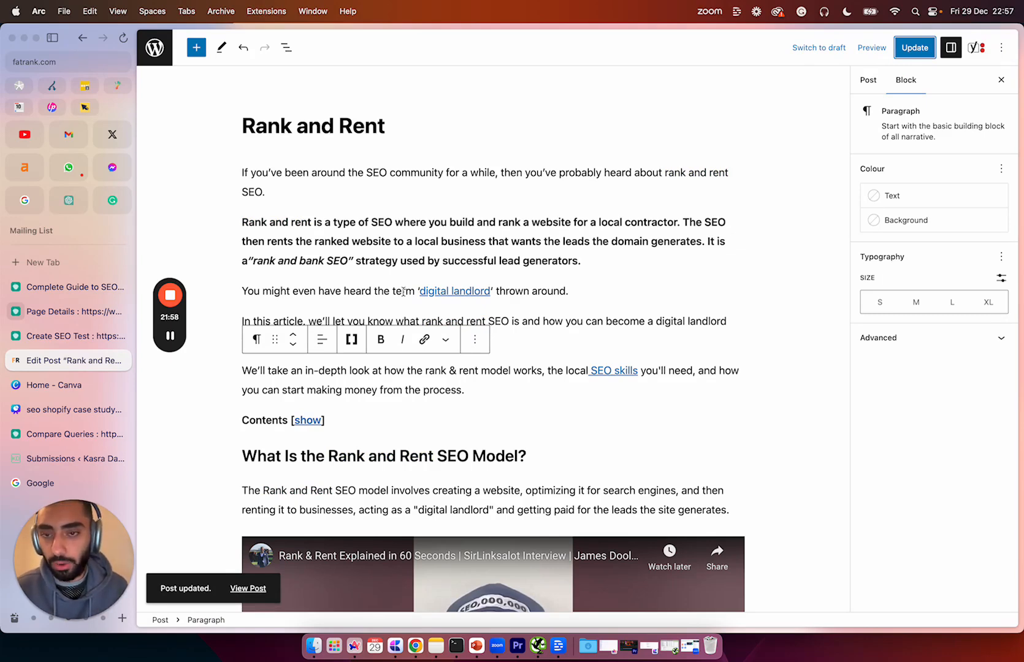
click(68, 311)
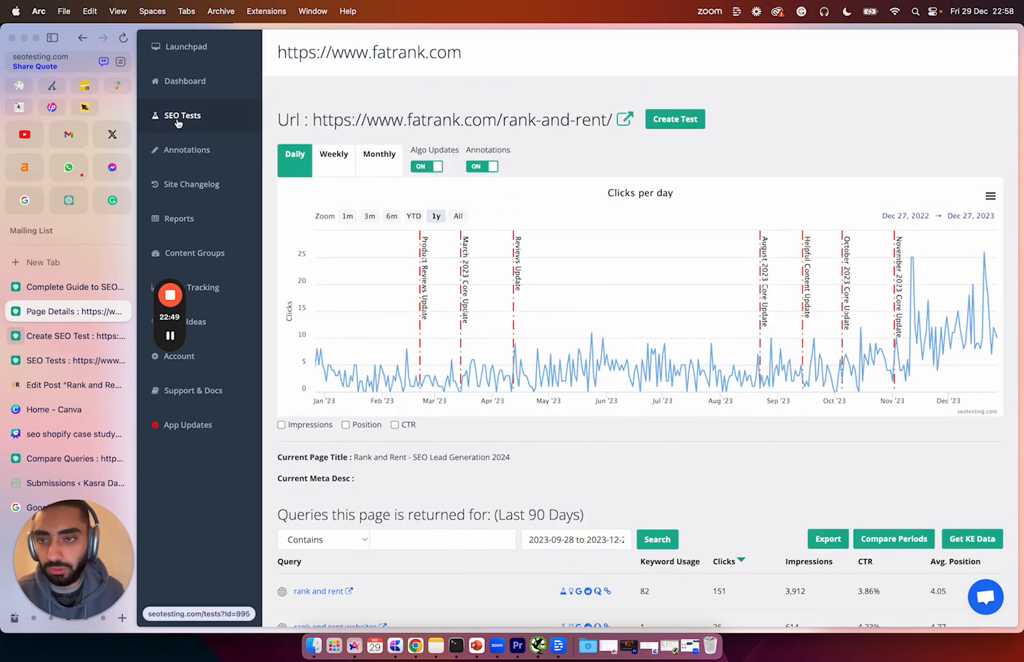
Step: Start a new single SEO test from the site's SEO Tests list
click(182, 116)
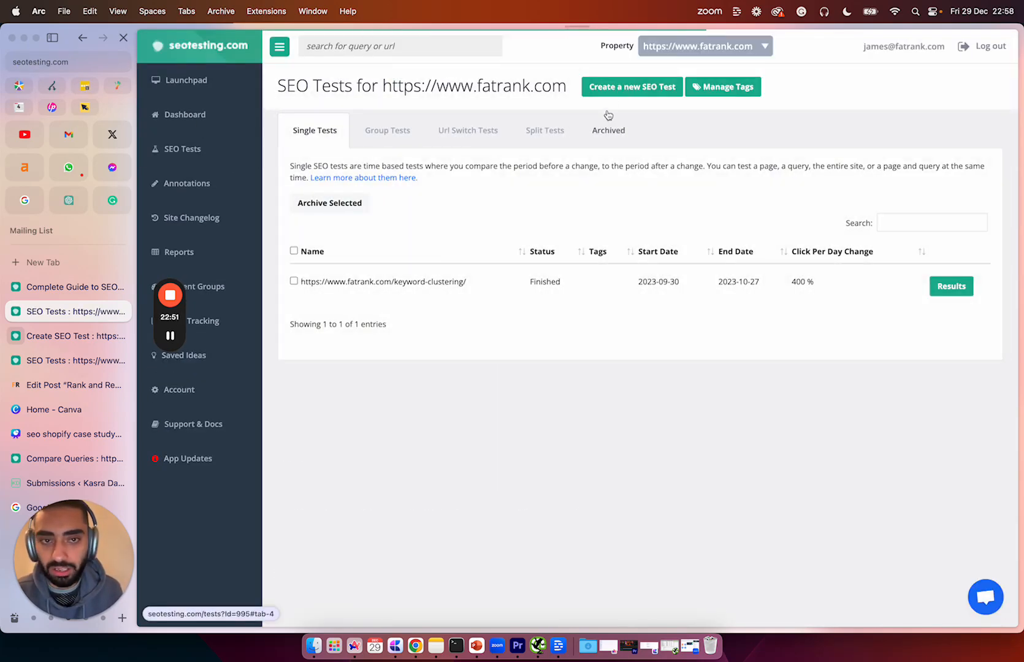
click(631, 86)
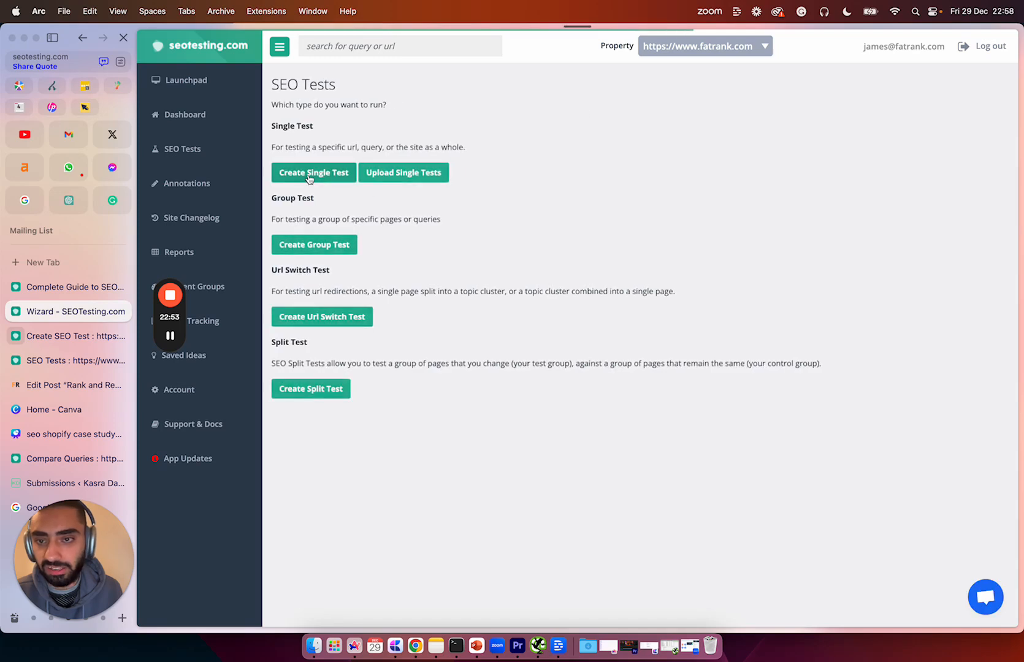
click(313, 172)
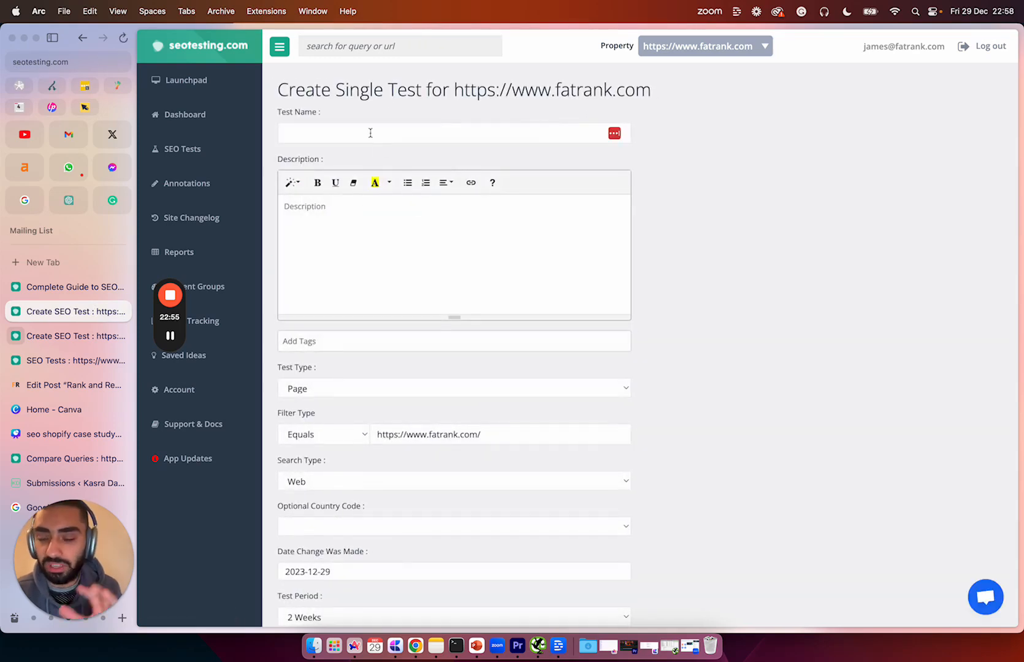
Step: Name the test 'Rank & Rent Test' and highlight the added question in yellow
text(Rank & Rent Test)
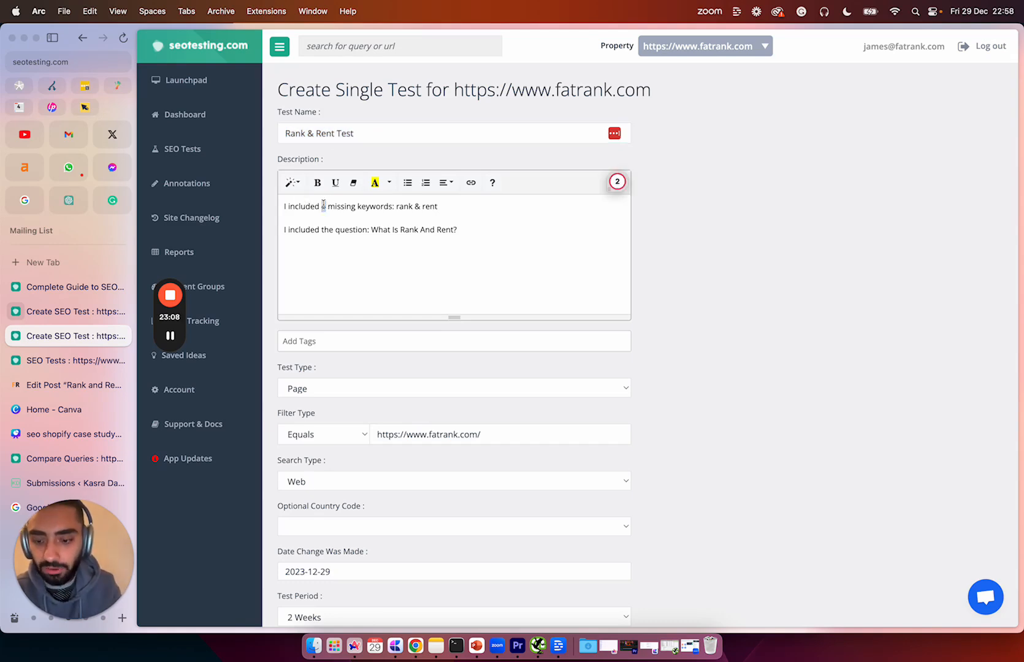
drag(400, 206, 438, 206)
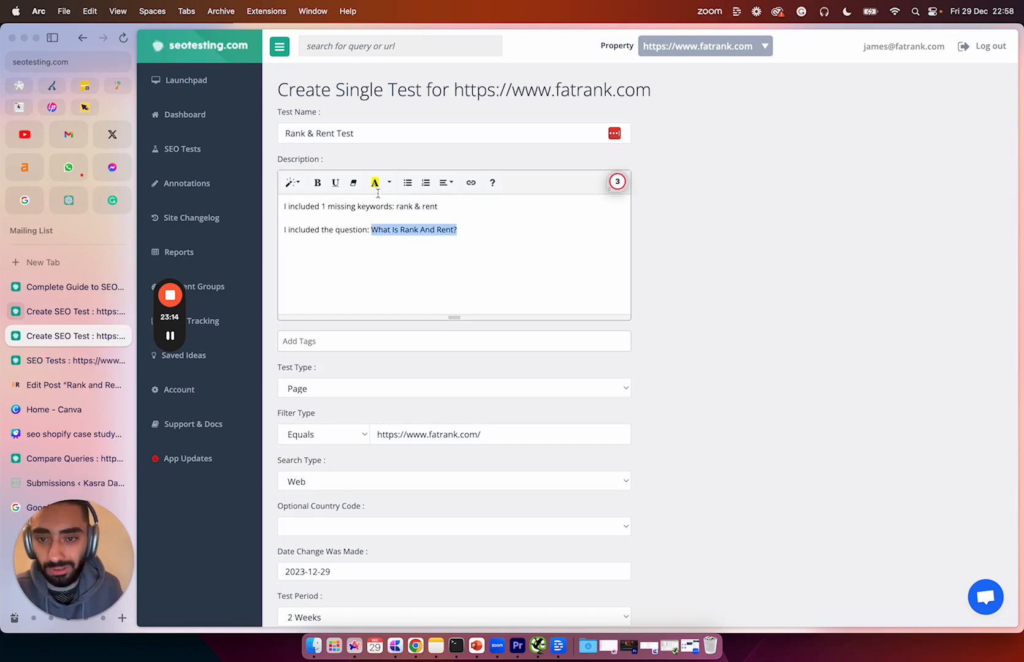
click(375, 182)
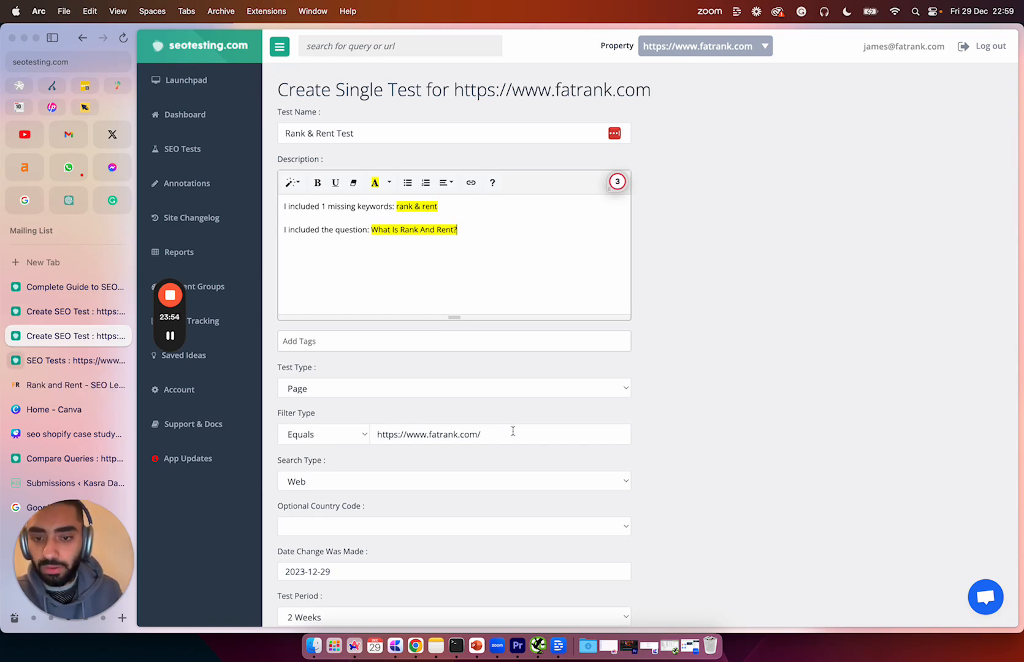
Step: Point the test's URL filter at fatrank.com's rank-and-rent/ page with a 4 Weeks test period
double_click(428, 434)
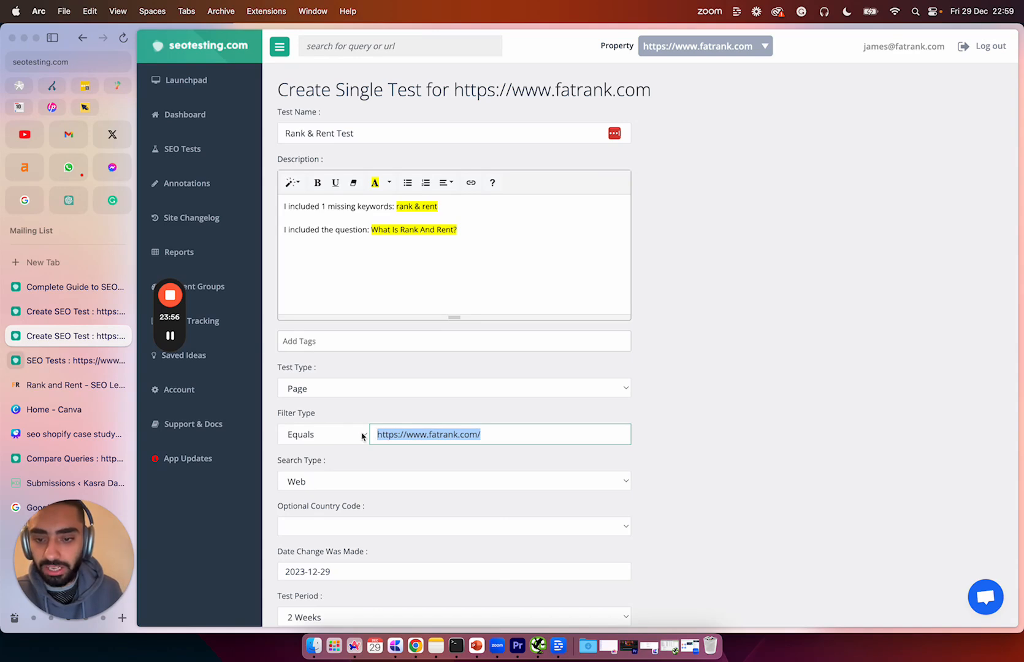
text(rank-and-rent/)
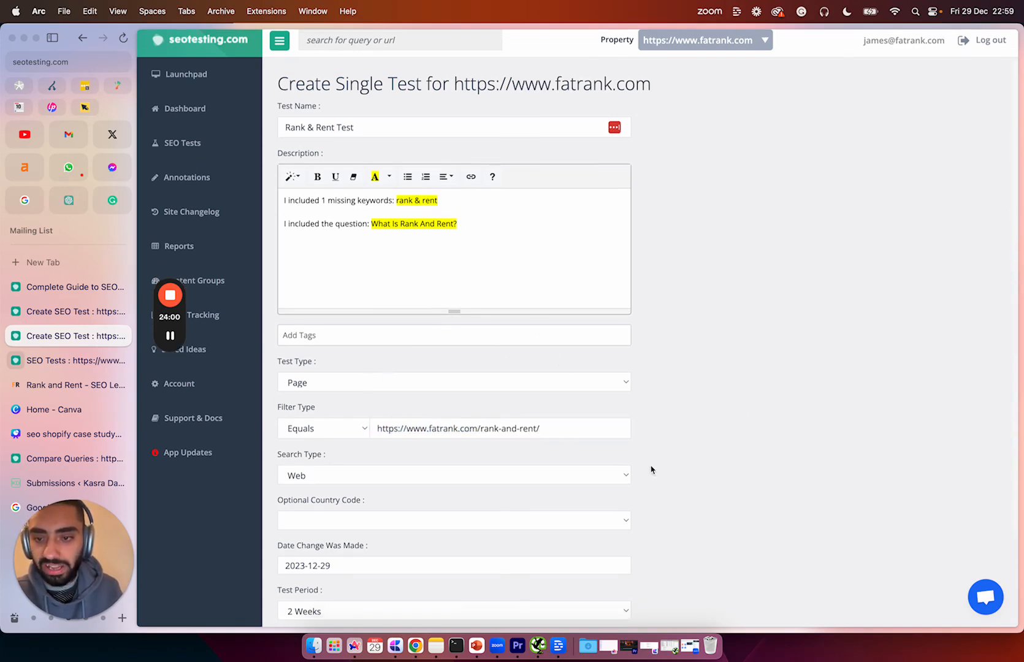
scroll(down, 3)
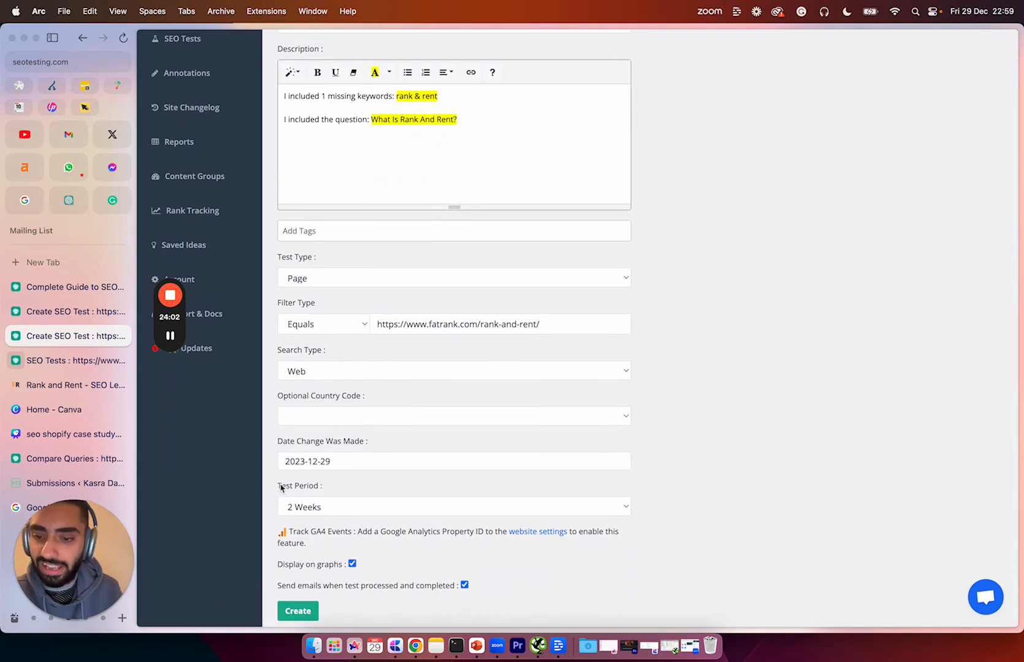
click(453, 507)
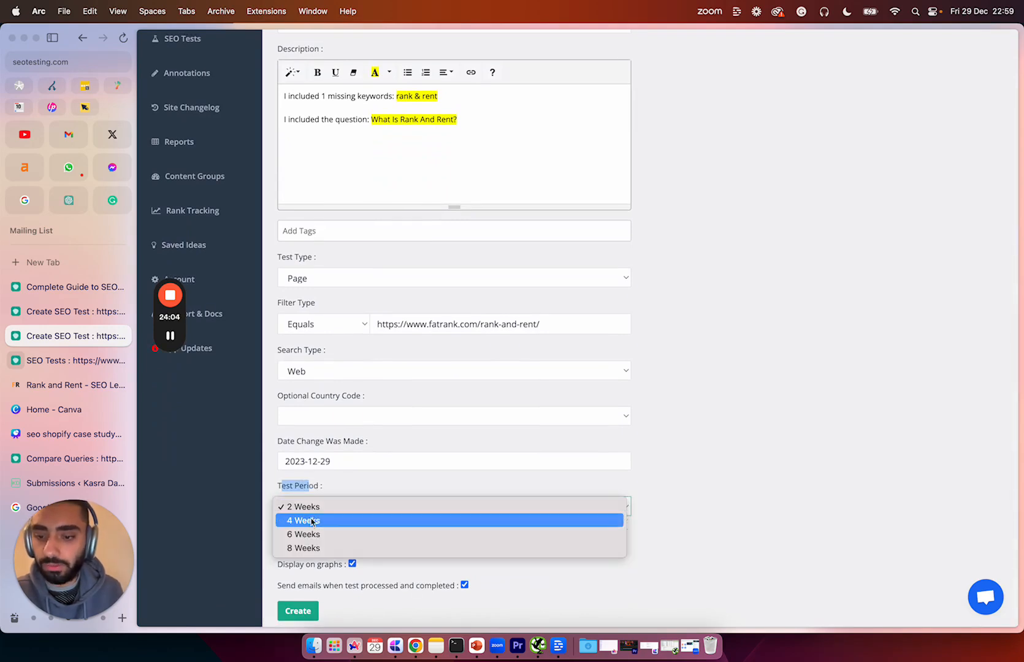
click(303, 520)
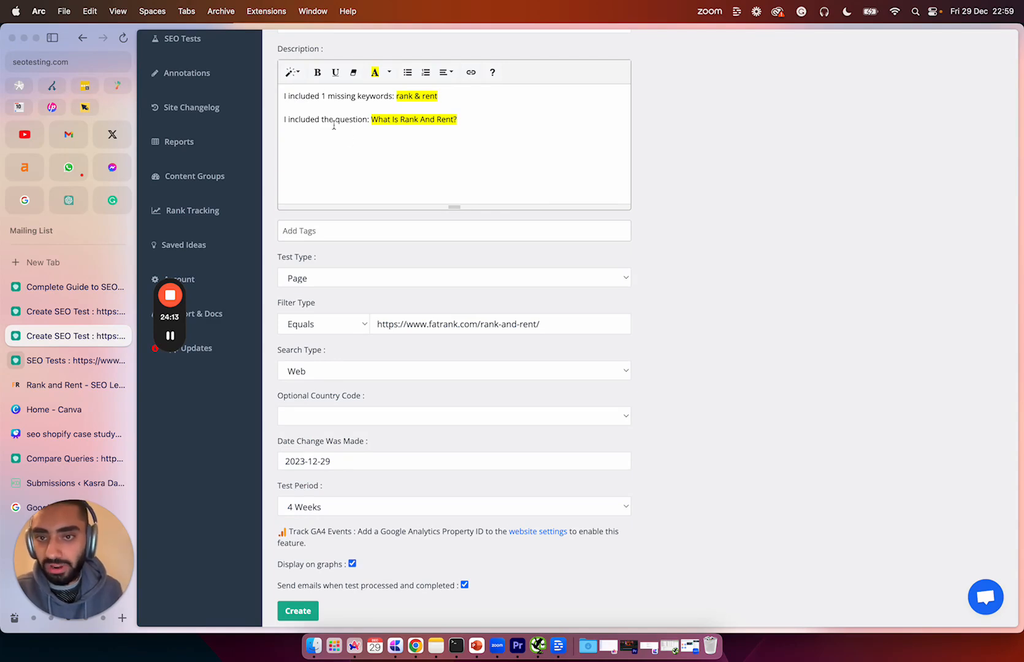
drag(322, 119, 458, 119)
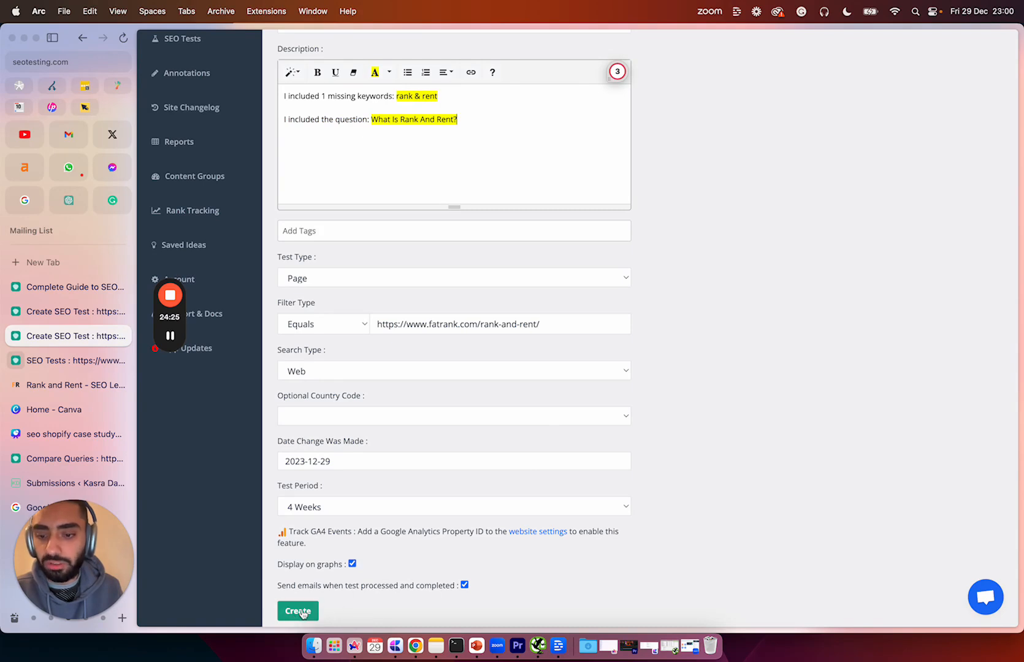
Step: Create the test, confirm control 2023-12-02–2023-12-29 and test to 2024-01-26, then start it
click(298, 611)
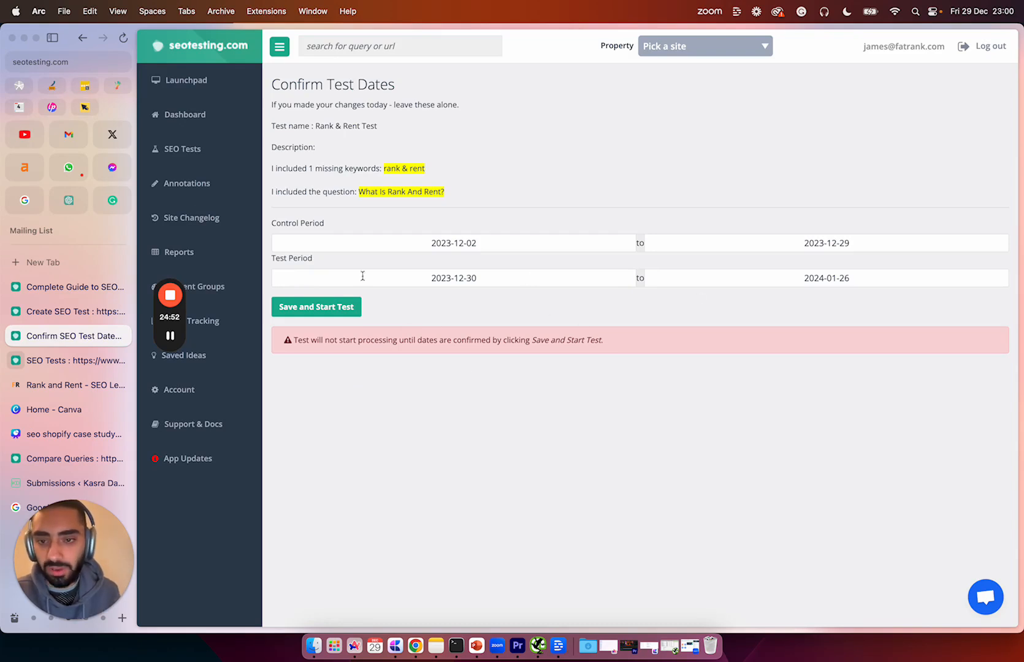
click(315, 306)
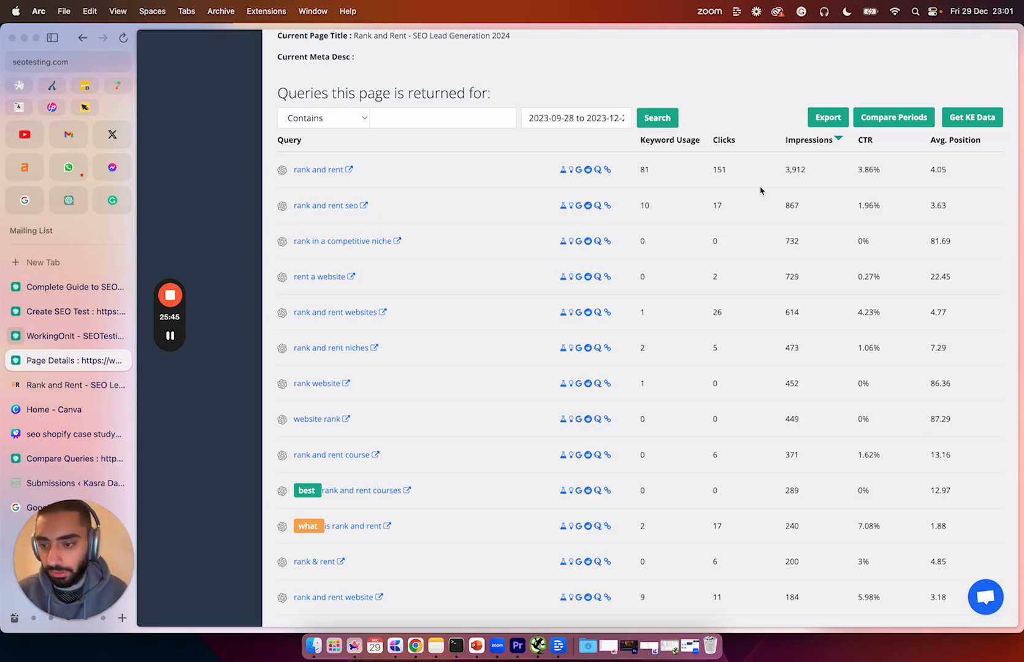
mouse_move(305, 249)
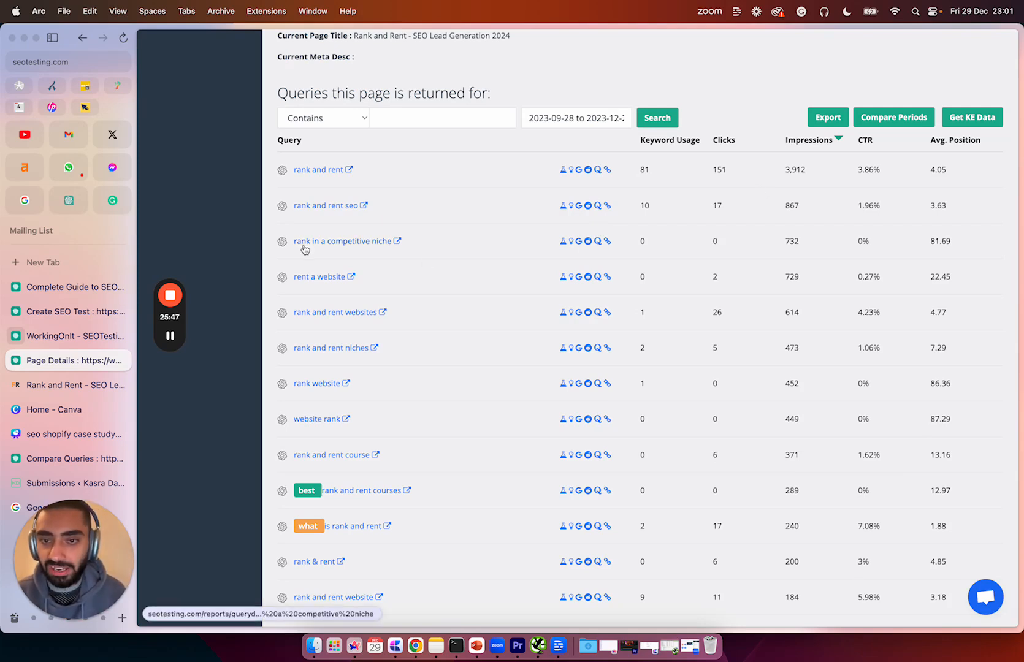
mouse_move(327, 279)
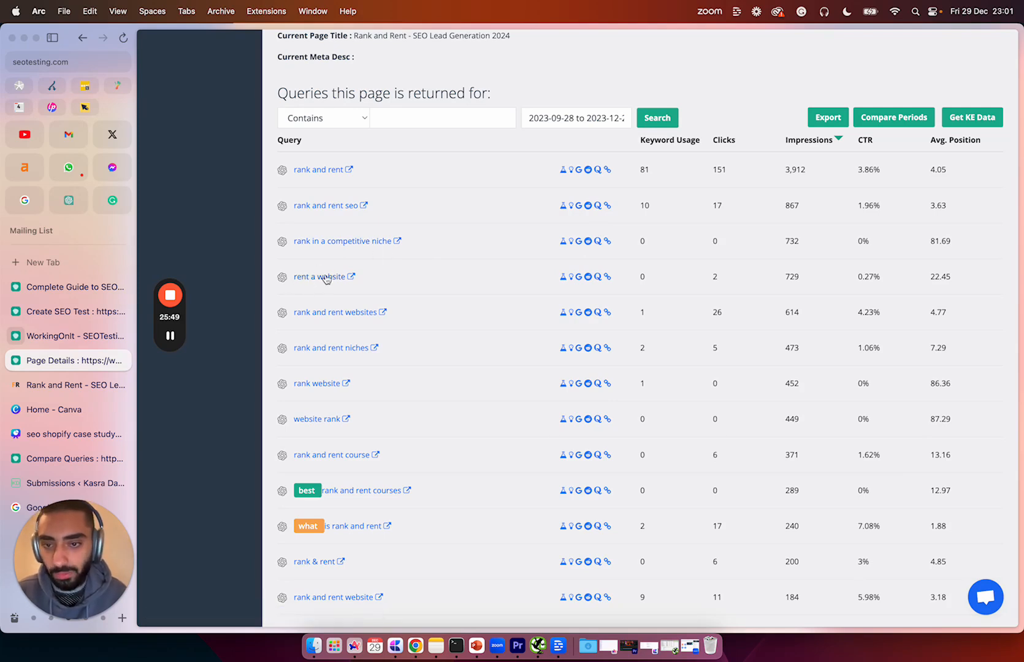
double_click(331, 312)
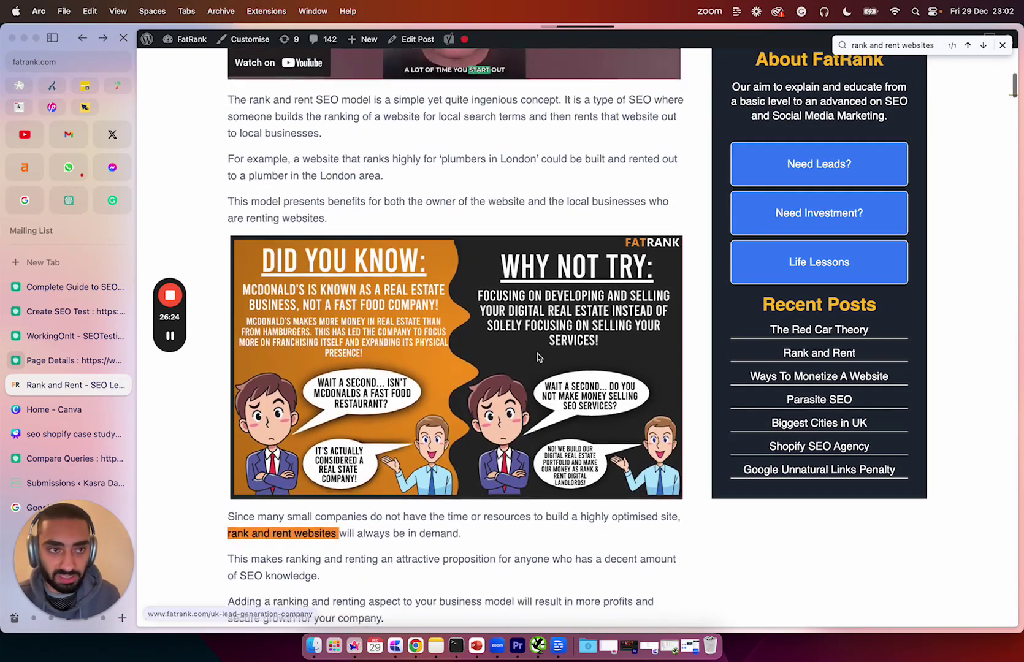
Step: Scroll the FatRank post past the 'rank and rent websites' match toward 'What Is a Digital Landlord?'
scroll(down, 3)
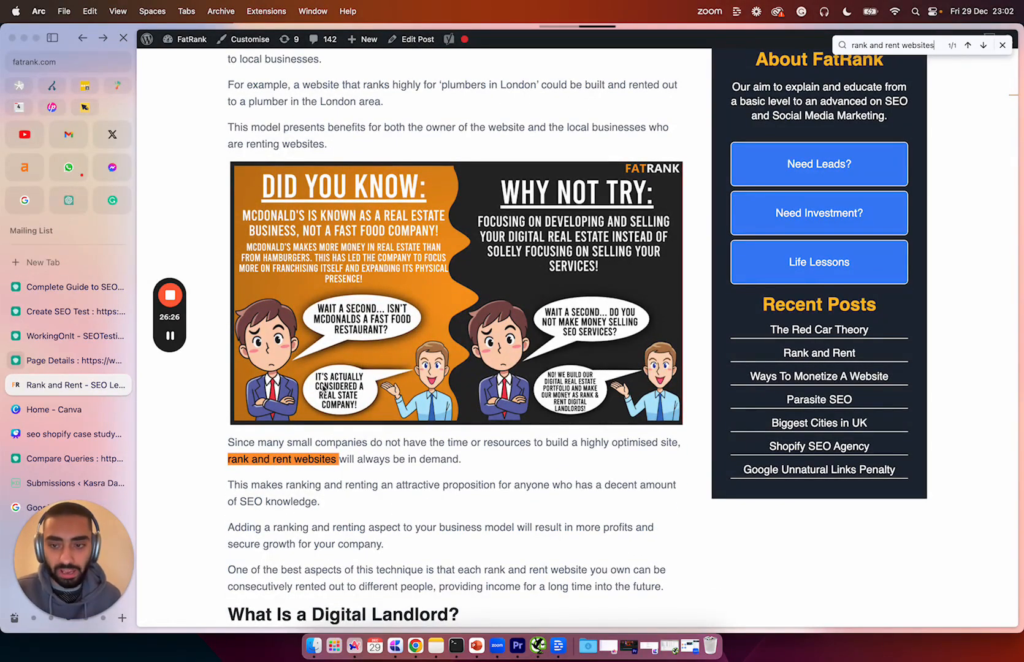